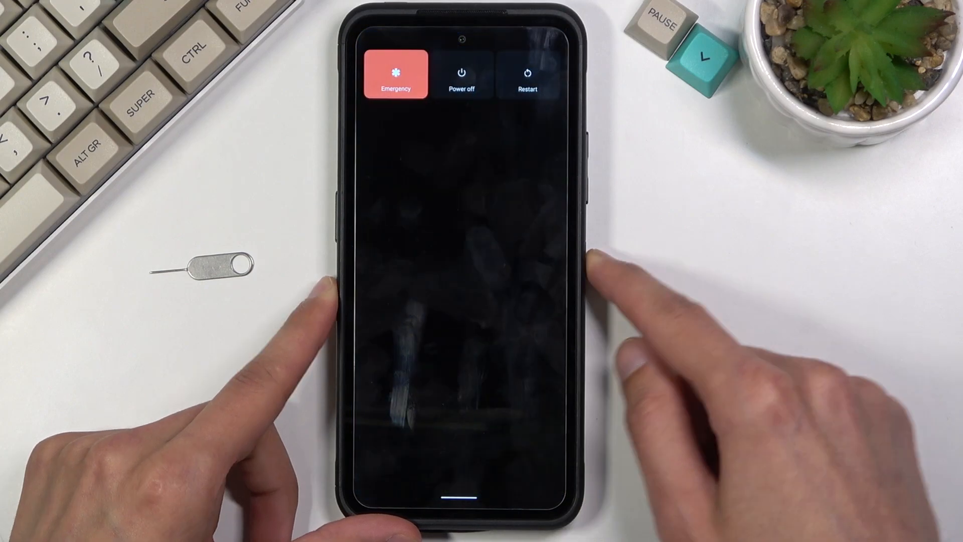
Step: Power the phone off from the power menu
click(462, 75)
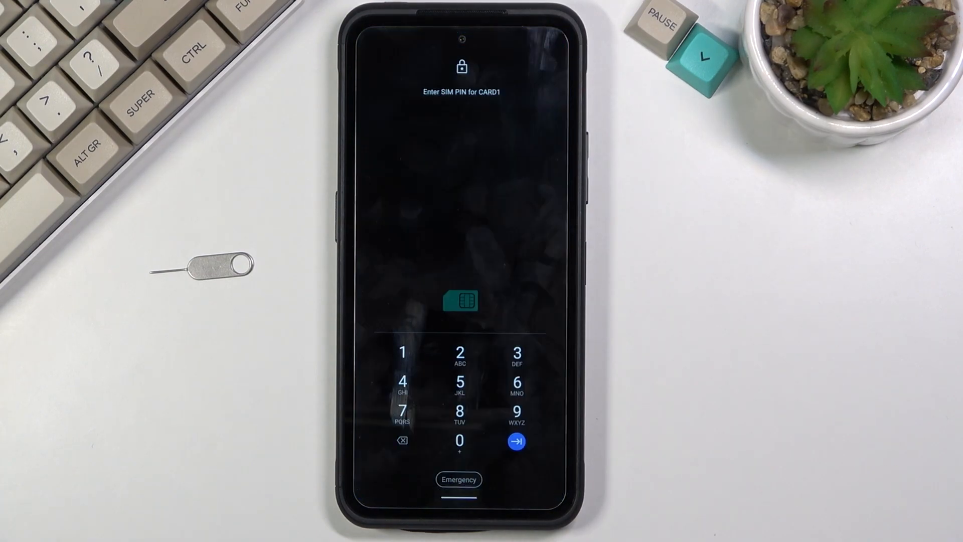
Step: Enter the first digit of the CARD1 SIM PIN on the keypad
click(517, 354)
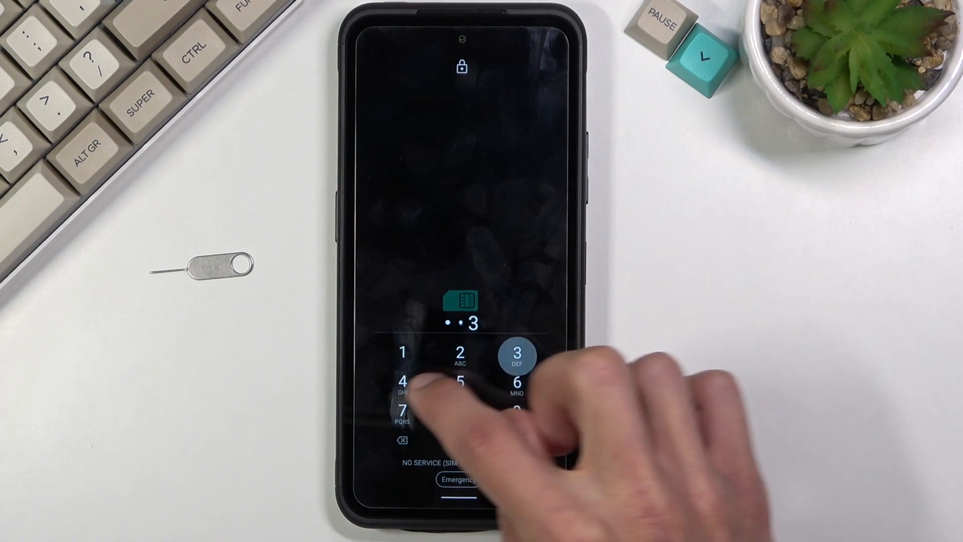